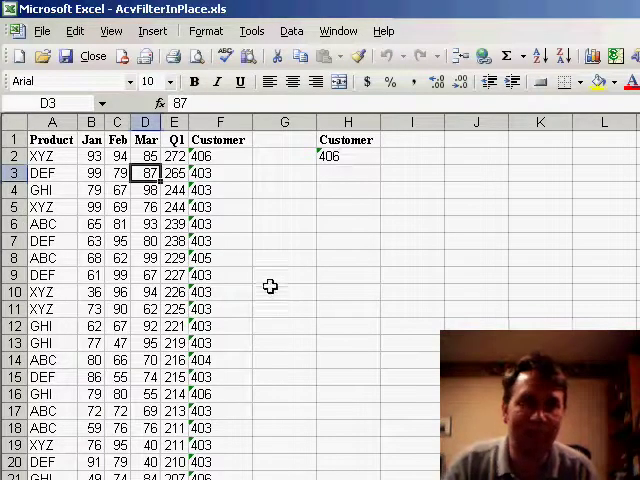
{"action": "mouse_move", "coordinate": [338, 184]}
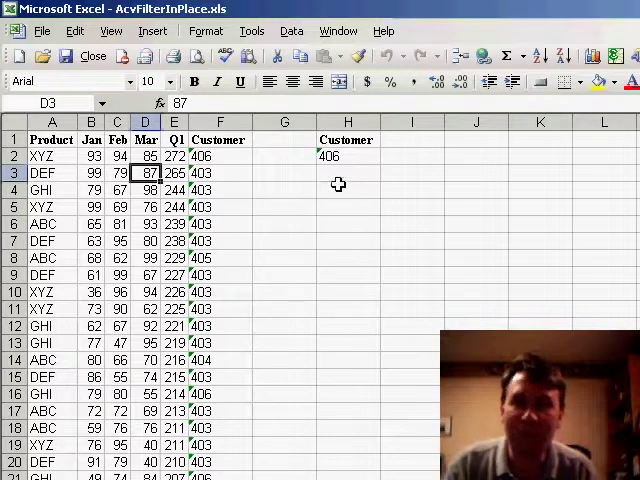
Apply an in-place Advanced Filter on $A$1:$F$126 with criteria $H$1:$H$2 so only Customer 406 rows show
{"action": "left_click", "coordinate": [348, 140]}
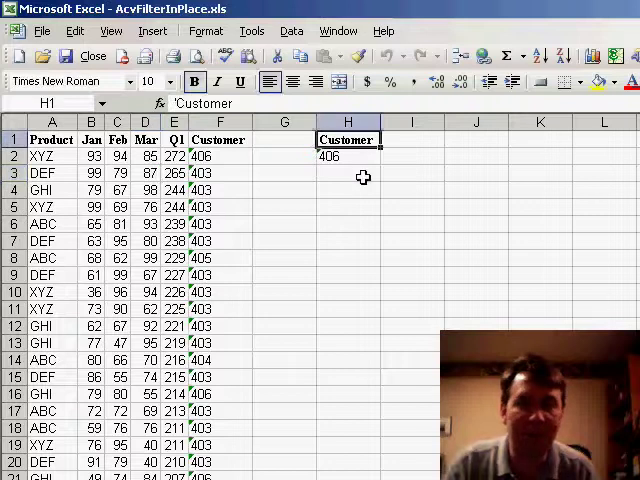
{"action": "left_click", "coordinate": [348, 156]}
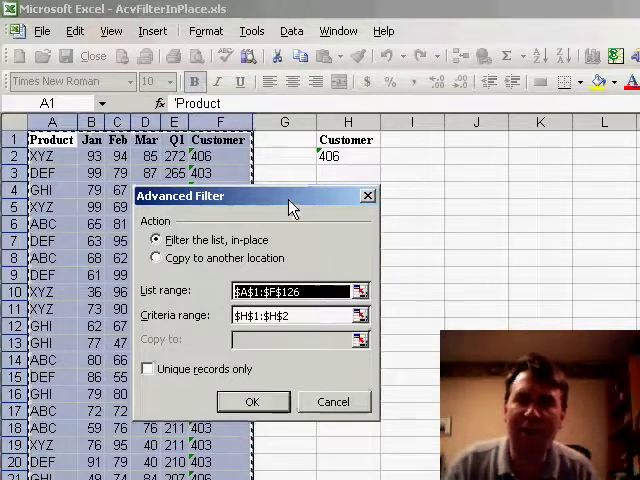
{"action": "mouse_move", "coordinate": [332, 200]}
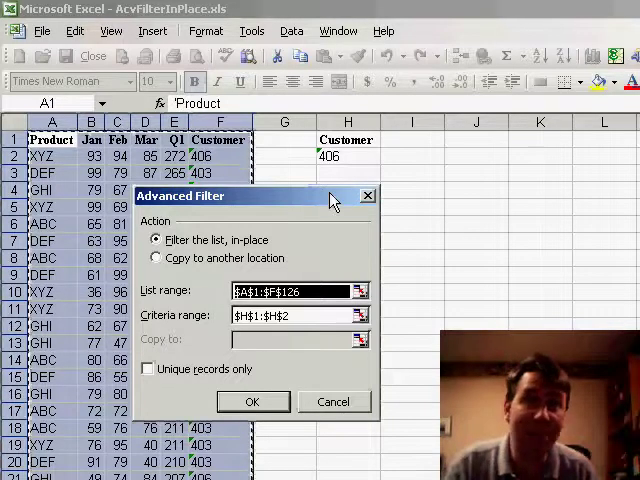
{"action": "mouse_move", "coordinate": [322, 238]}
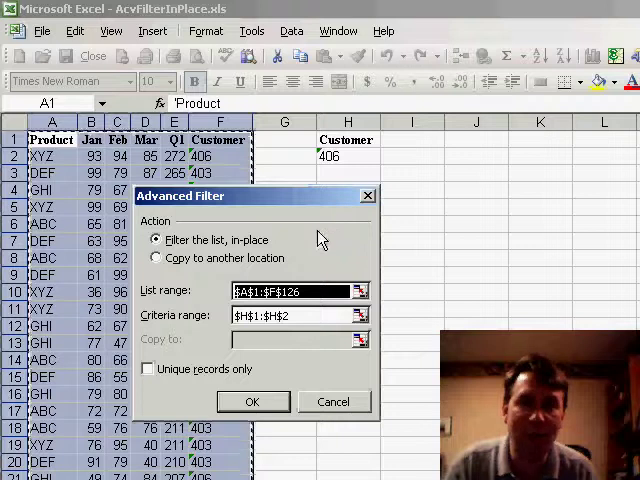
{"action": "mouse_move", "coordinate": [238, 336]}
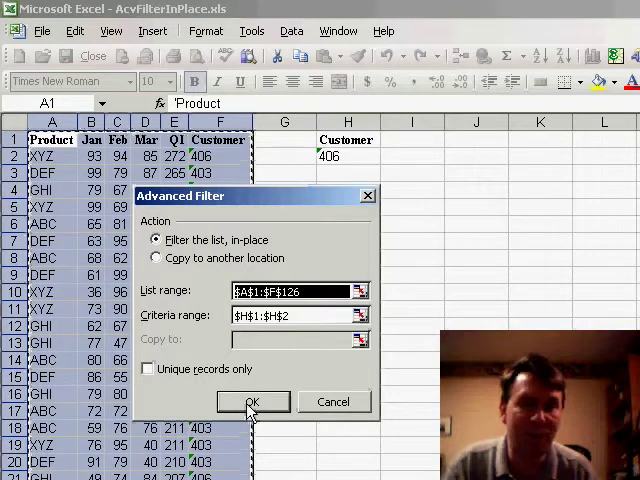
{"action": "left_click", "coordinate": [252, 400]}
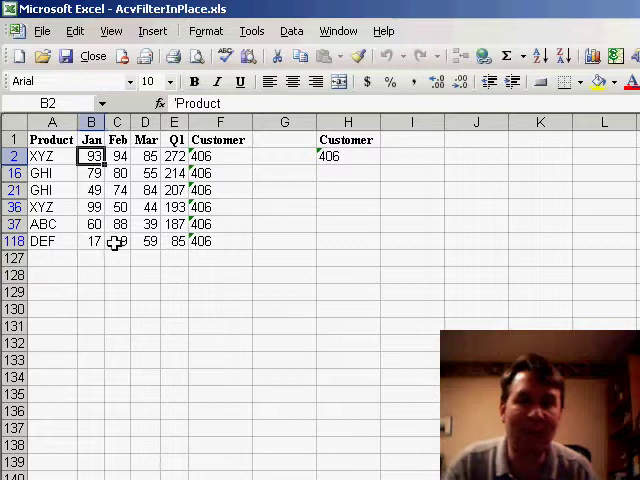